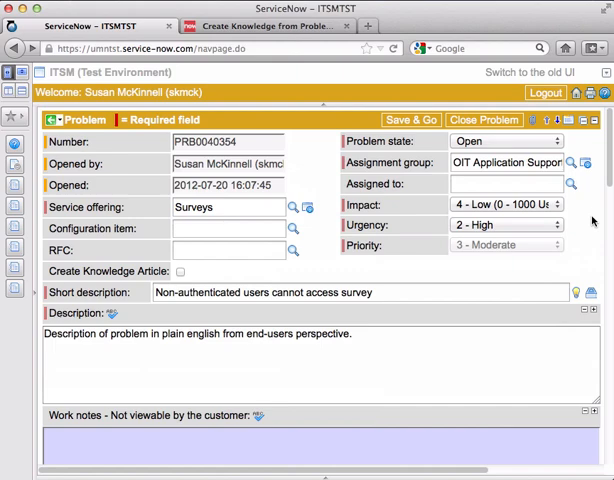
Step: Enter 'Workaround for customers' as the workaround text on problem PRB0040354
{"action": "scroll", "scroll_direction": "down", "scroll_amount": 3}
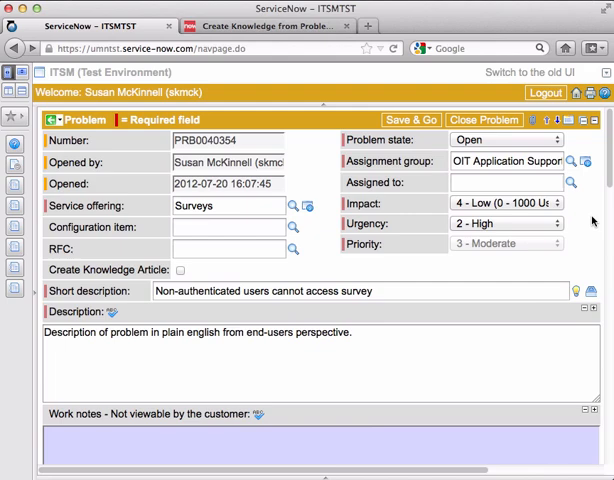
{"action": "scroll", "scroll_direction": "down", "scroll_amount": 3}
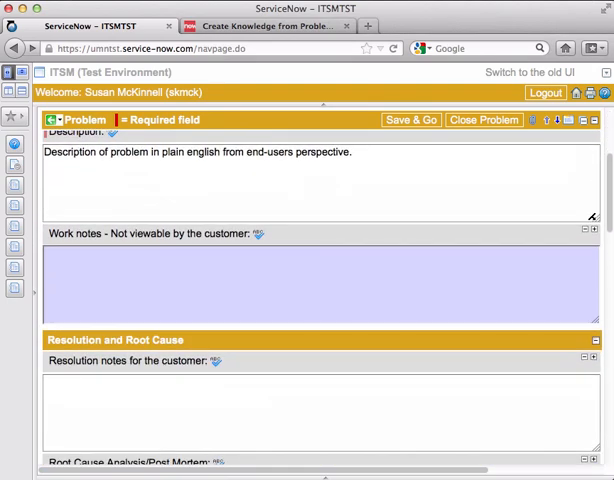
{"action": "scroll", "scroll_direction": "down", "scroll_amount": 3}
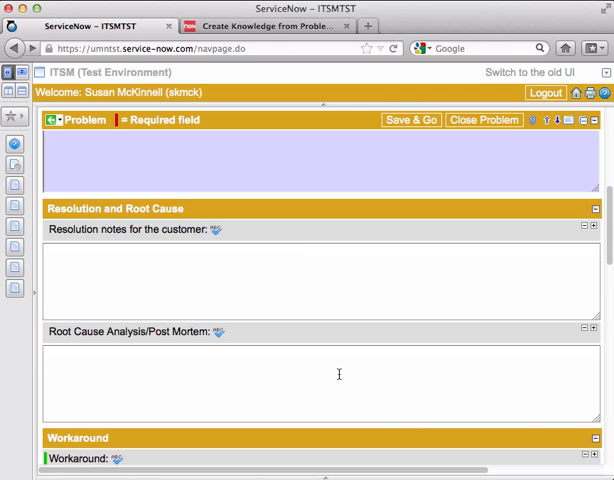
{"action": "type", "text": "Workaround for customers"}
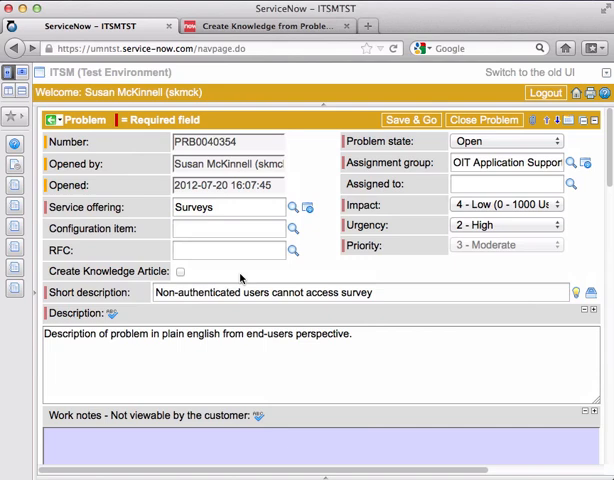
{"action": "scroll", "scroll_direction": "down", "scroll_amount": 3}
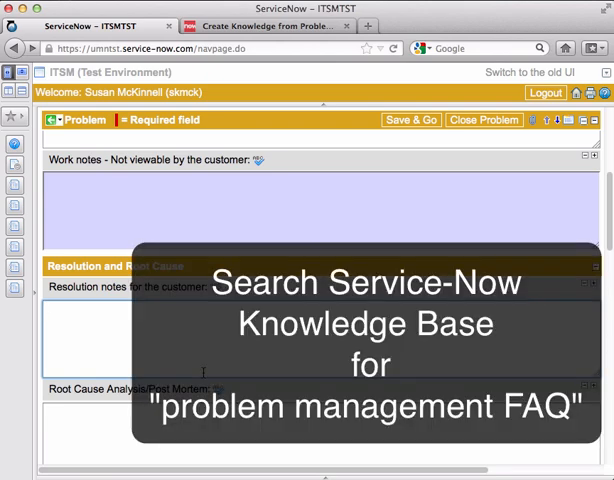
Step: Start the customer resolution notes and root cause text in the Resolution section
{"action": "scroll", "scroll_direction": "down", "scroll_amount": 3}
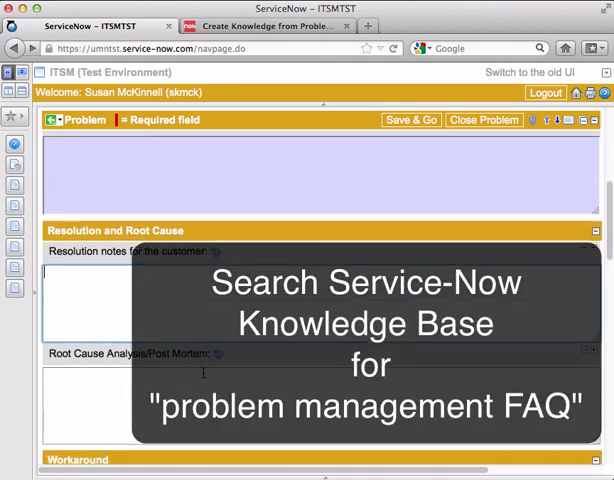
{"action": "scroll", "scroll_direction": "down", "scroll_amount": 3}
{"action": "type", "text": "Res"}
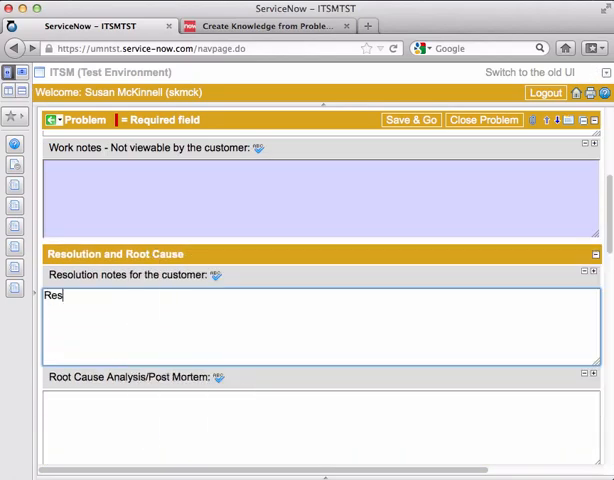
{"action": "type", "text": "olu"}
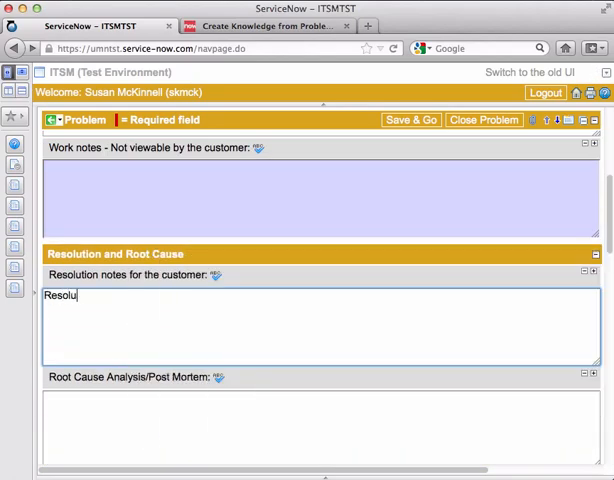
{"action": "type", "text": "Ro"}
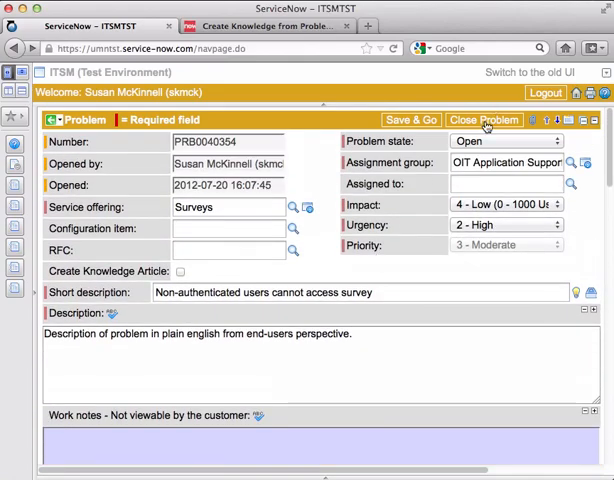
{"action": "mouse_move", "coordinate": [240, 272]}
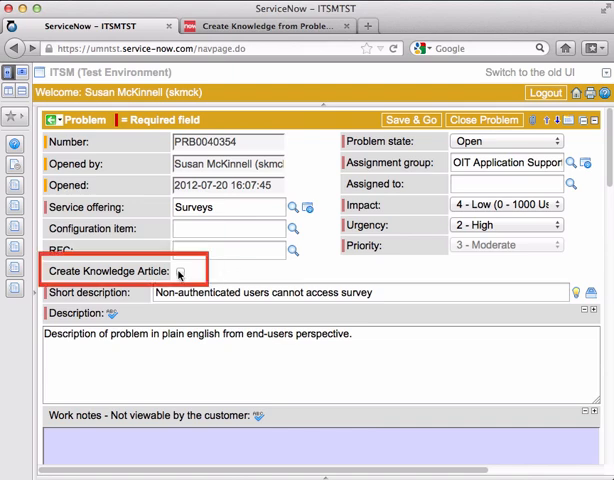
Step: Enable 'Create Knowledge Article' so an article is generated from this problem
{"action": "left_click", "coordinate": [184, 272]}
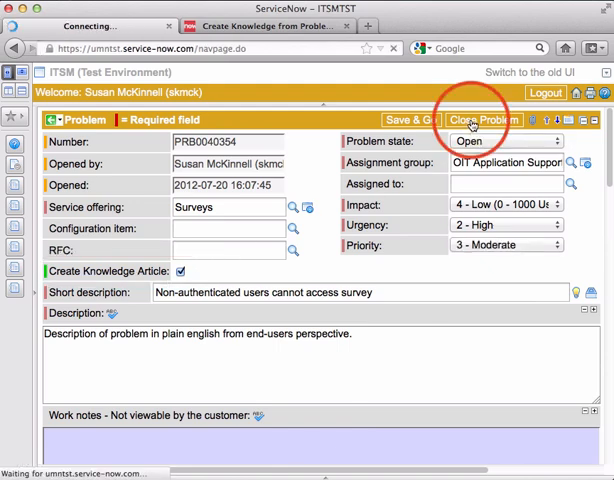
Step: Close PRB0040354 as Closed/Resolved, creating knowledge article KB0012530
{"action": "left_click", "coordinate": [484, 120]}
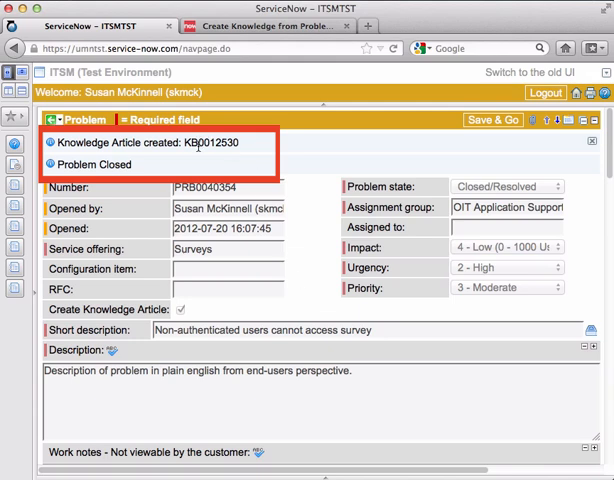
{"action": "mouse_move", "coordinate": [204, 156]}
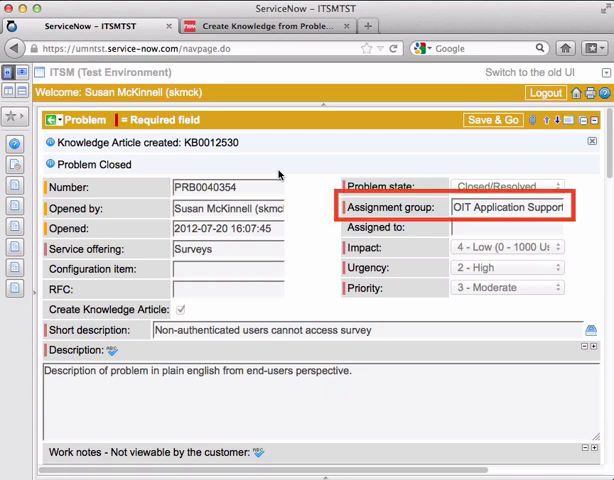
{"action": "mouse_move", "coordinate": [312, 312]}
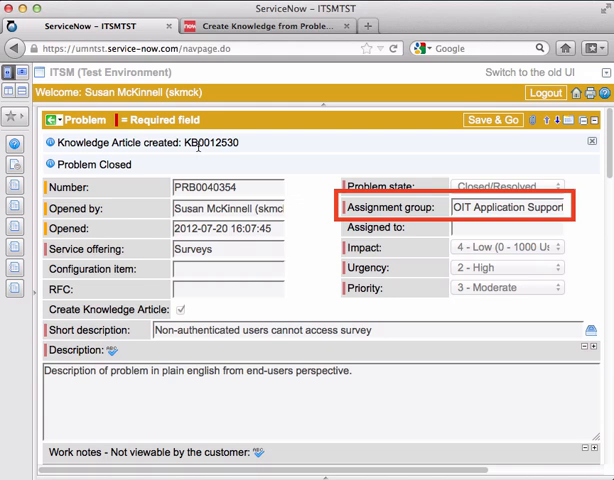
{"action": "mouse_move", "coordinate": [280, 176]}
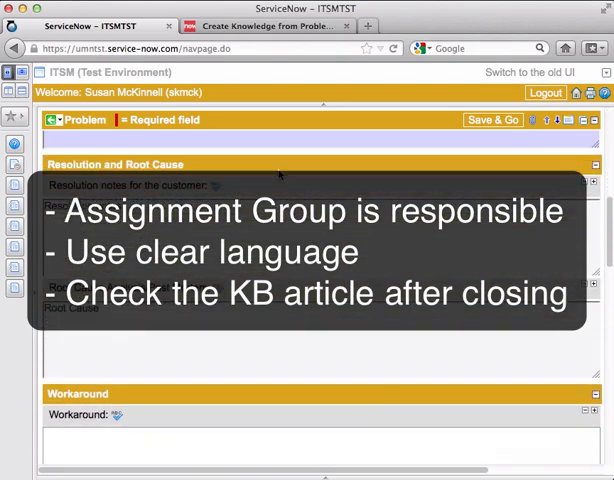
{"action": "scroll", "scroll_direction": "down", "scroll_amount": 3}
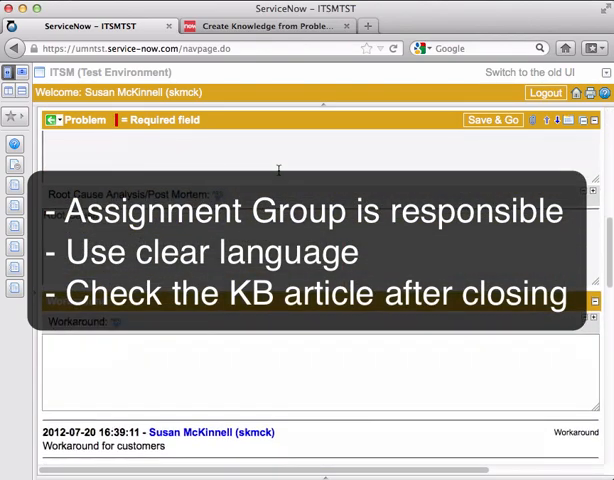